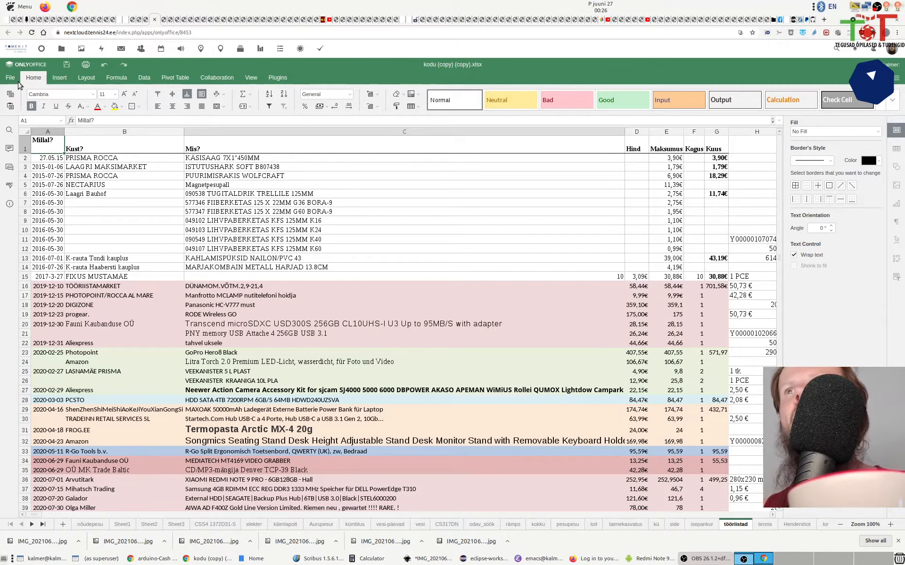
- Show the Document Info page with modification date and application version 6.1.0.83
left_click(10, 77)
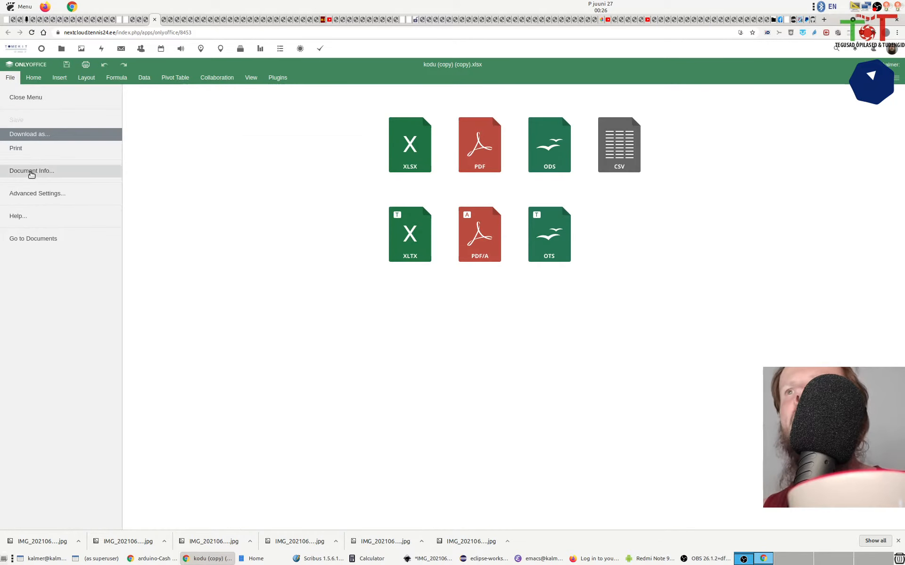
left_click(31, 171)
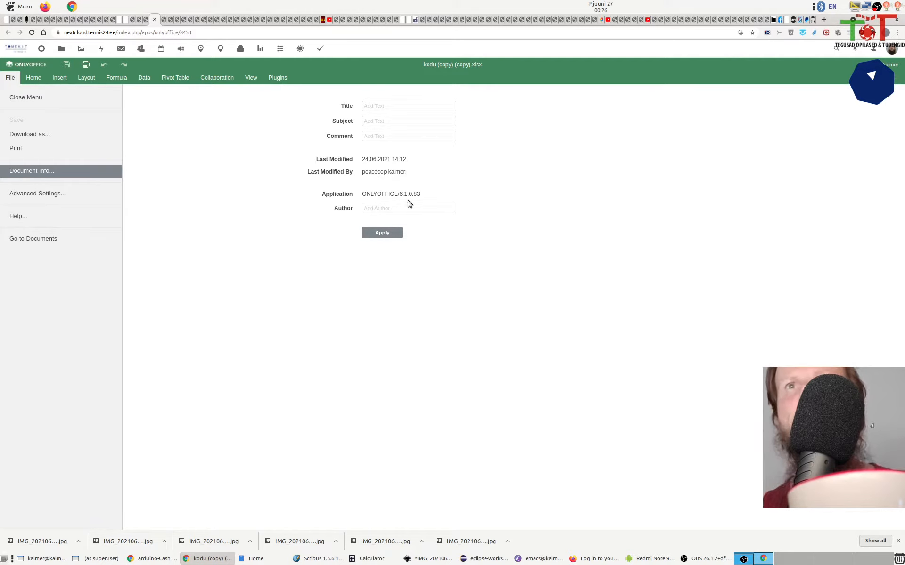
mouse_move(81, 121)
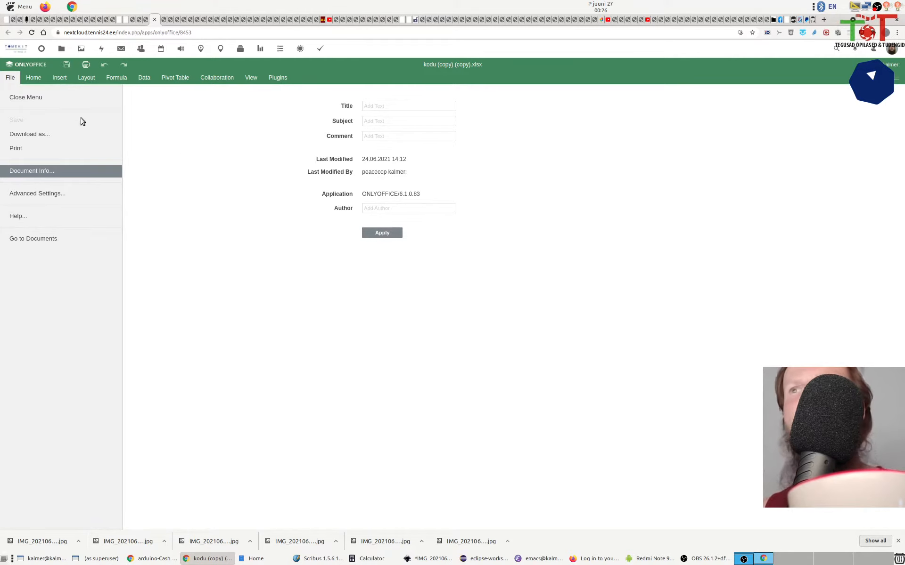
- Leave the File menu and return to the spreadsheet grid
left_click(26, 97)
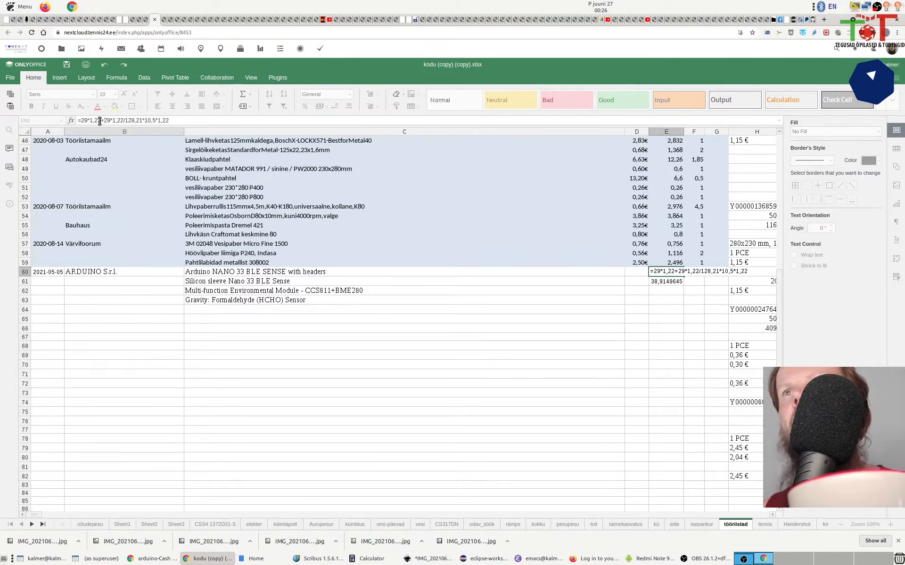
mouse_move(221, 49)
type("(")
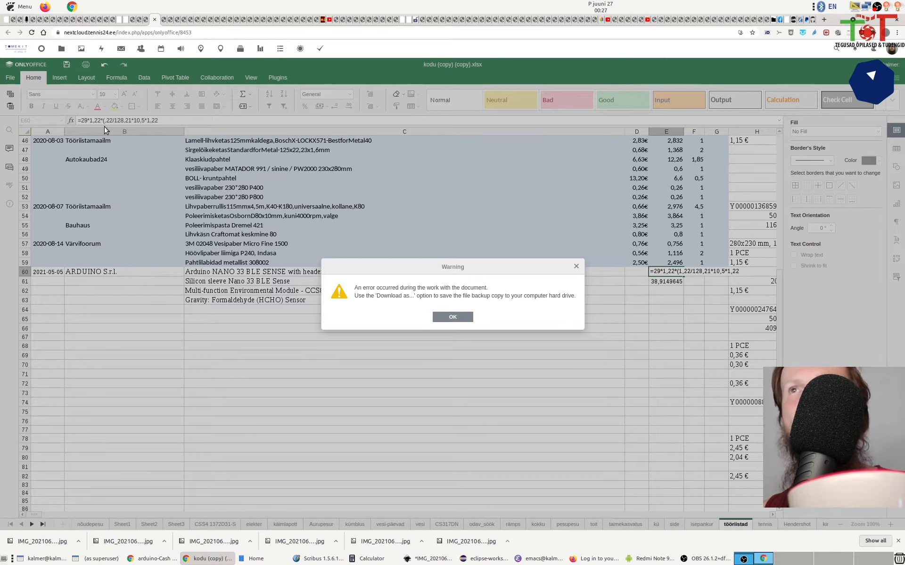
mouse_move(472, 300)
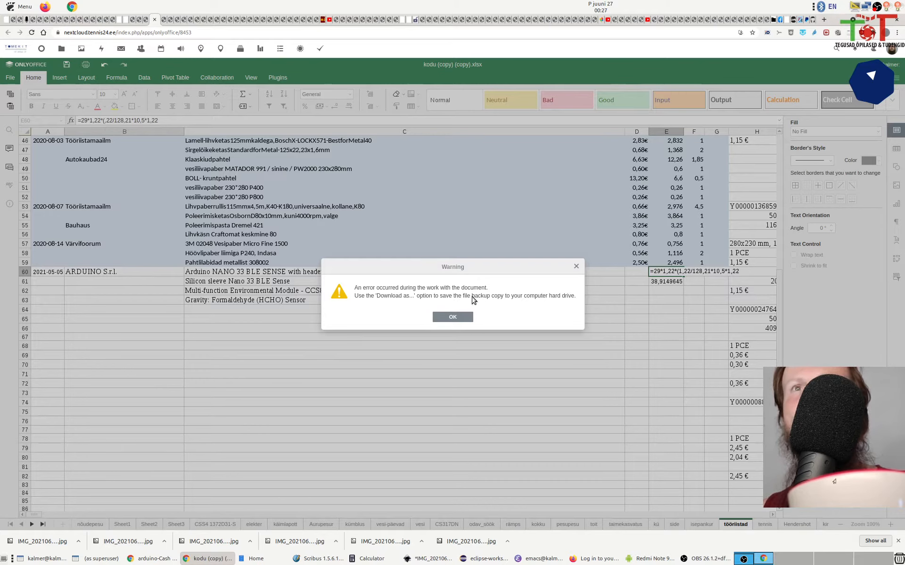
mouse_move(429, 299)
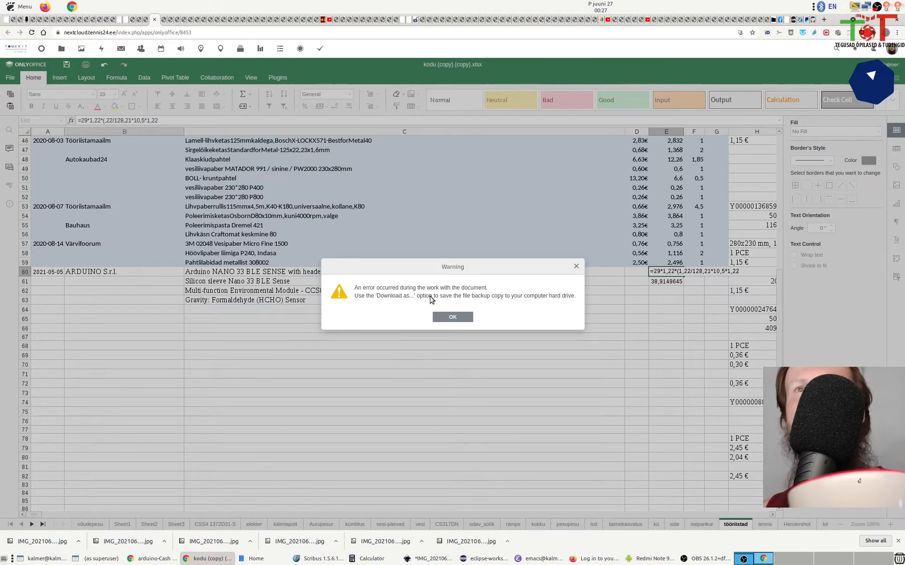
mouse_move(463, 299)
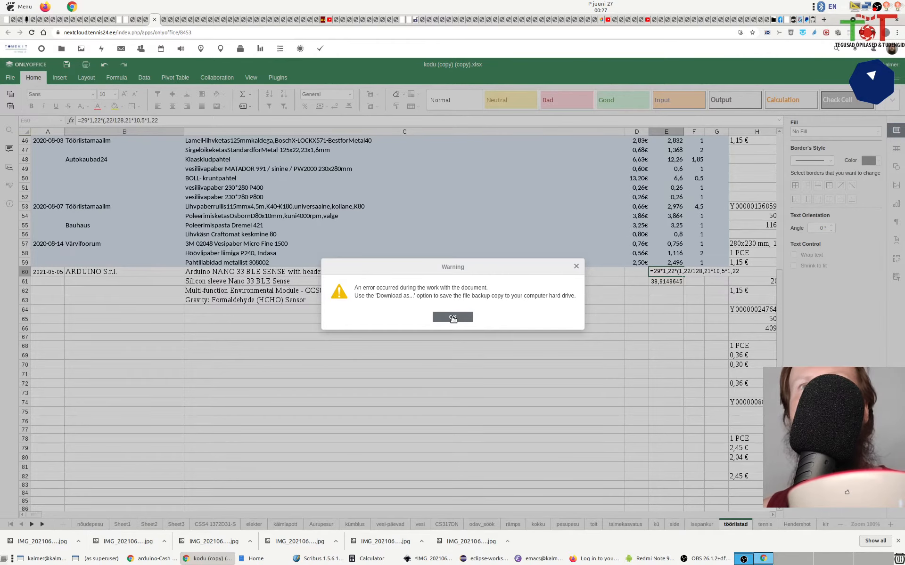
- Dismiss the document-error and wrong-operator formula warnings with OK
left_click(452, 316)
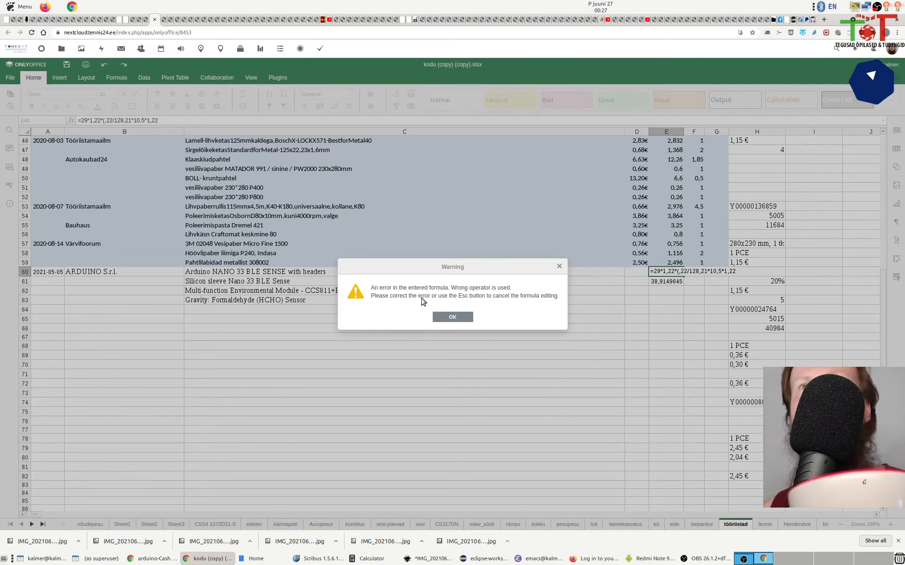
mouse_move(490, 311)
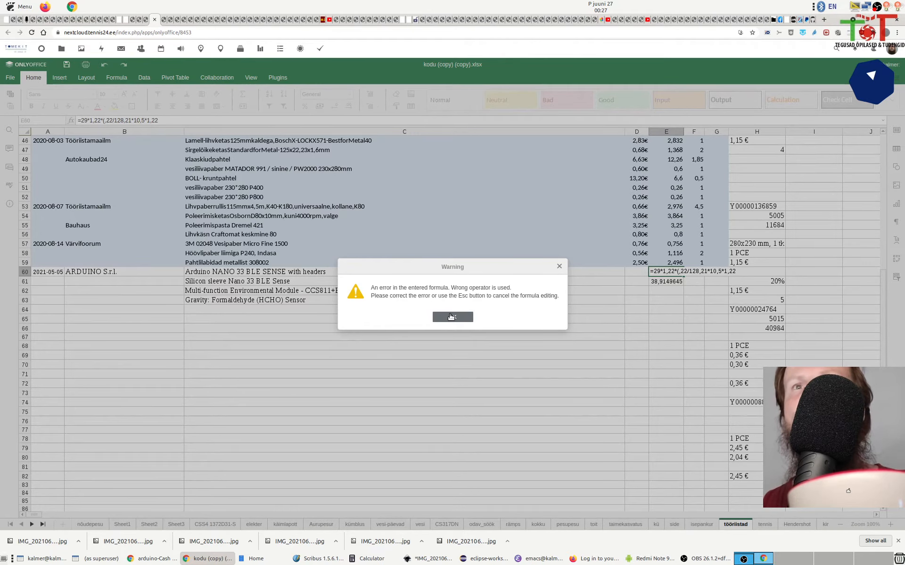
left_click(453, 317)
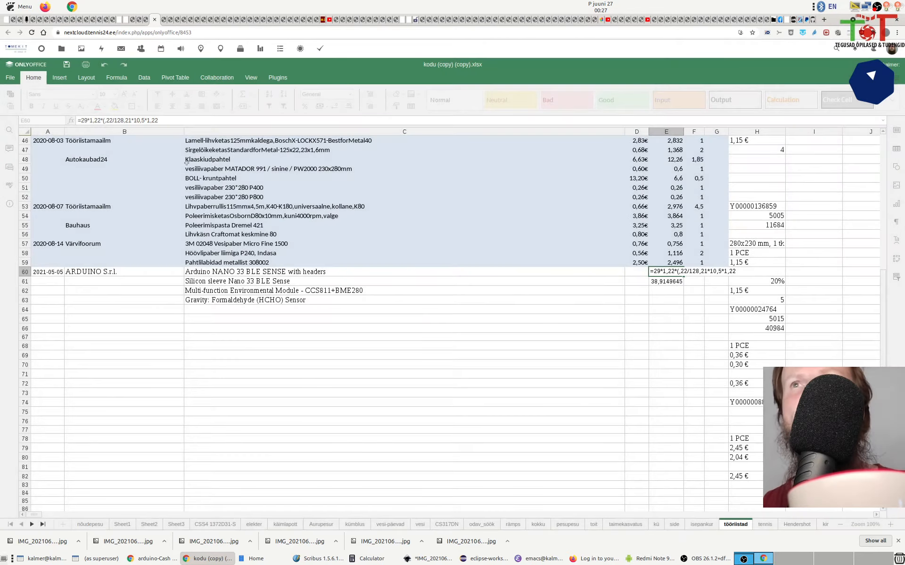
mouse_move(129, 149)
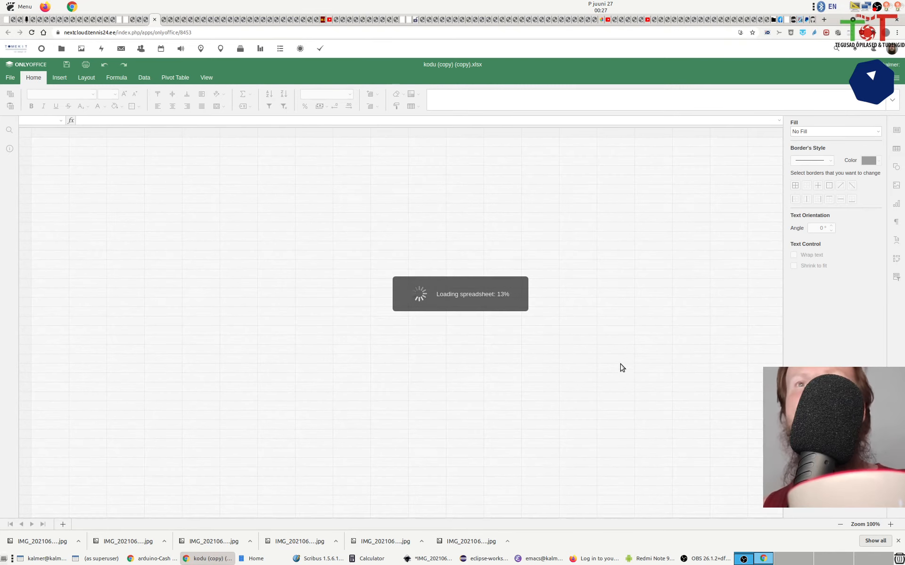
mouse_move(542, 399)
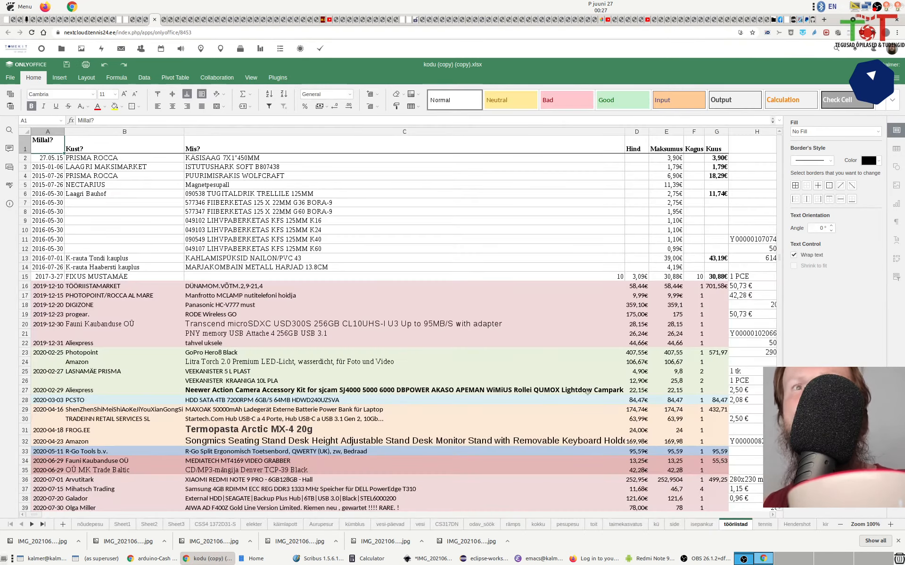
- Inspect cells E61 and E60, confirming E60 still holds =29*1,22+29*1,22/128,21*10,5*1,22
scroll("down", 3)
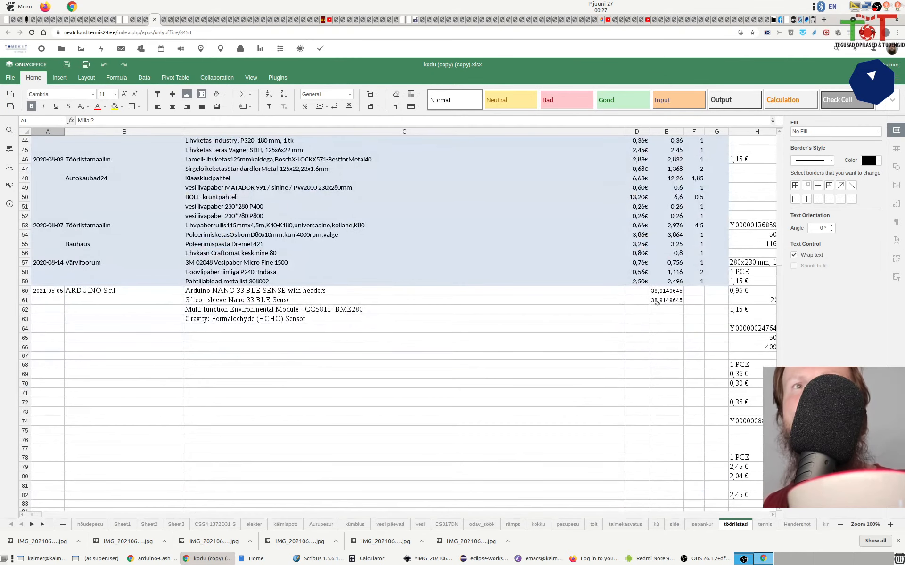
left_click(665, 300)
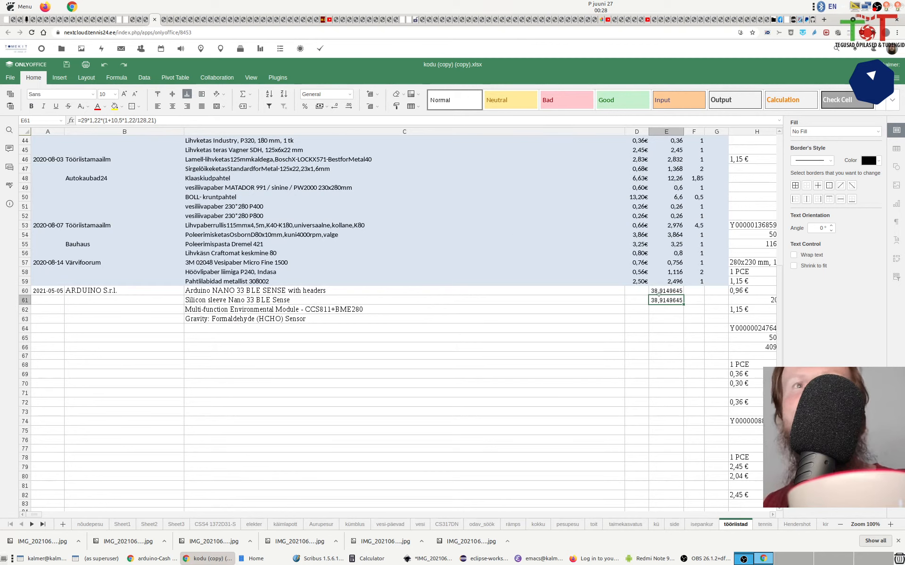
left_click(666, 290)
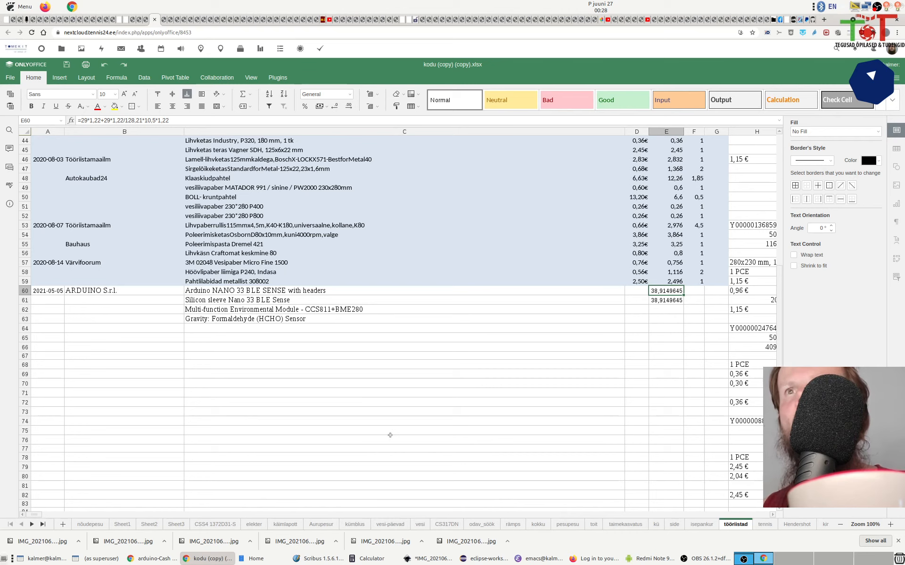
mouse_move(416, 458)
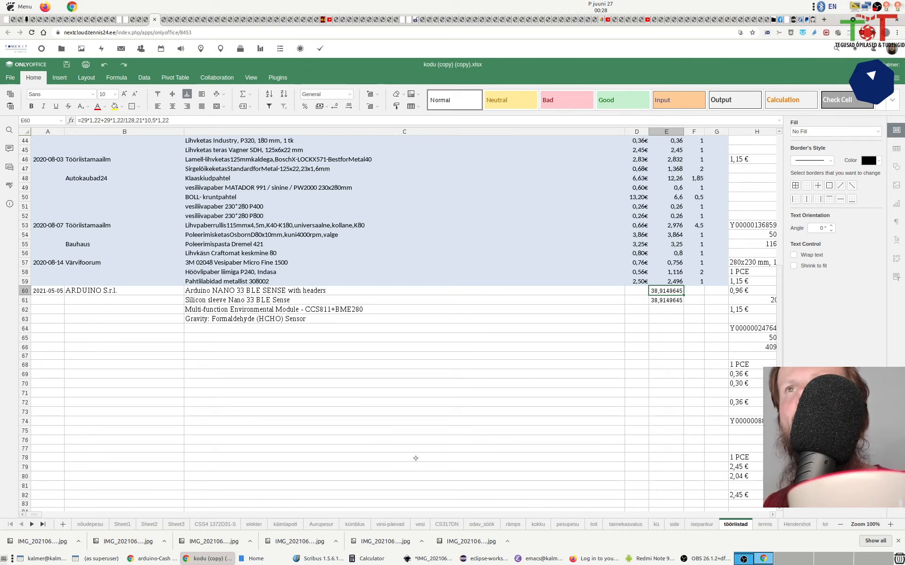
mouse_move(591, 345)
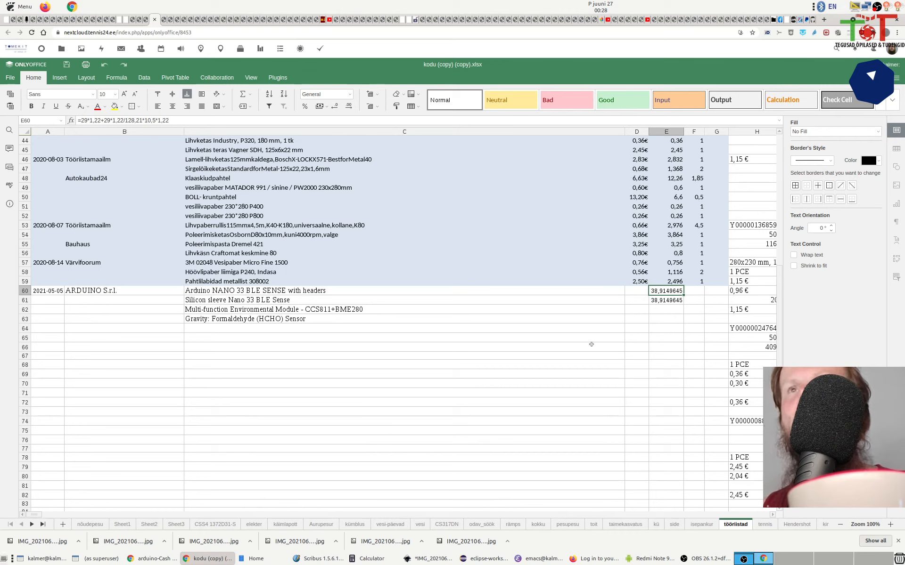
mouse_move(547, 413)
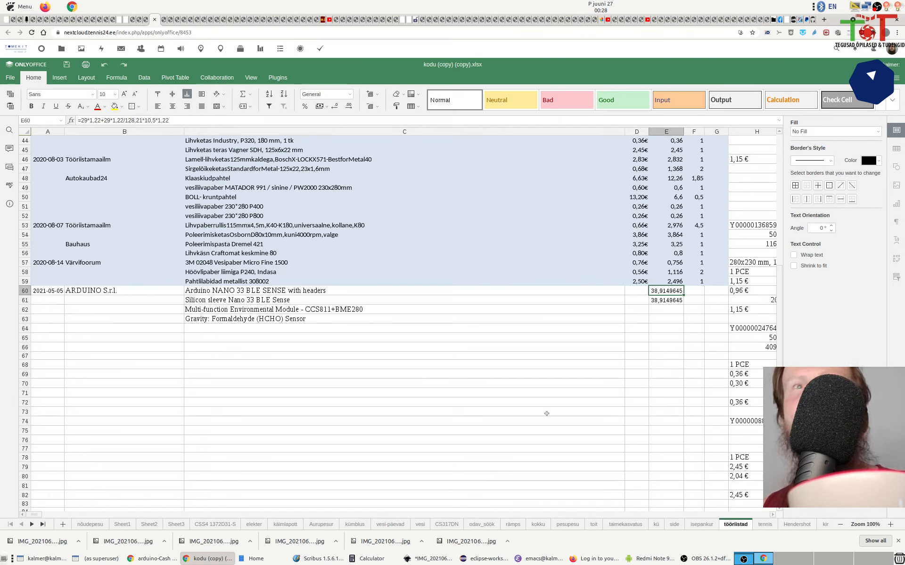